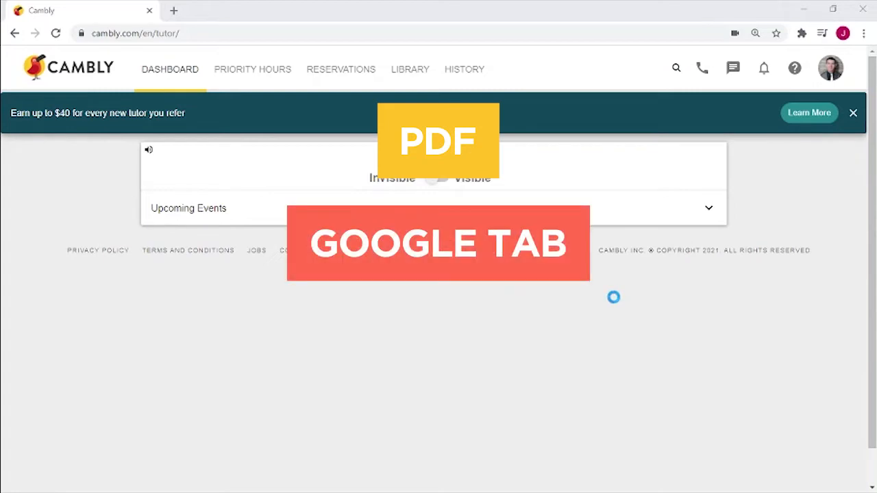
mouse_move(651, 275)
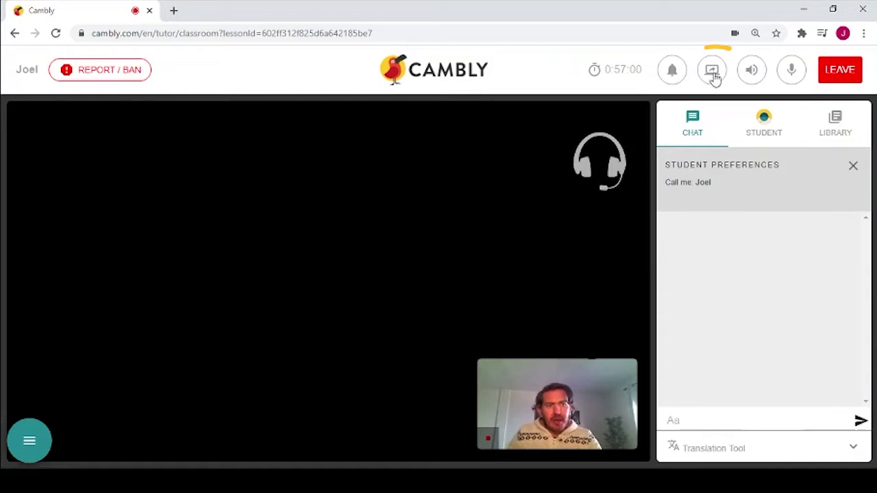
Open the share-screen picker from the lesson menu and list the available Chrome tabs.
left_click(712, 69)
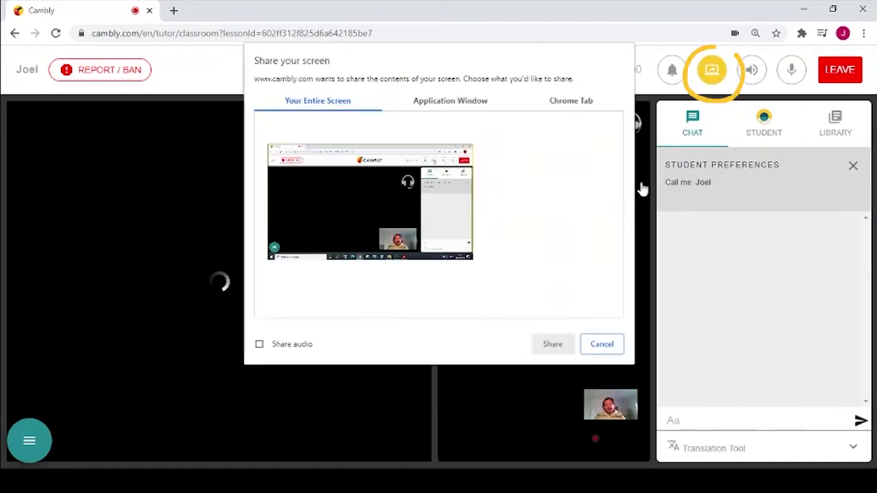
left_click(601, 344)
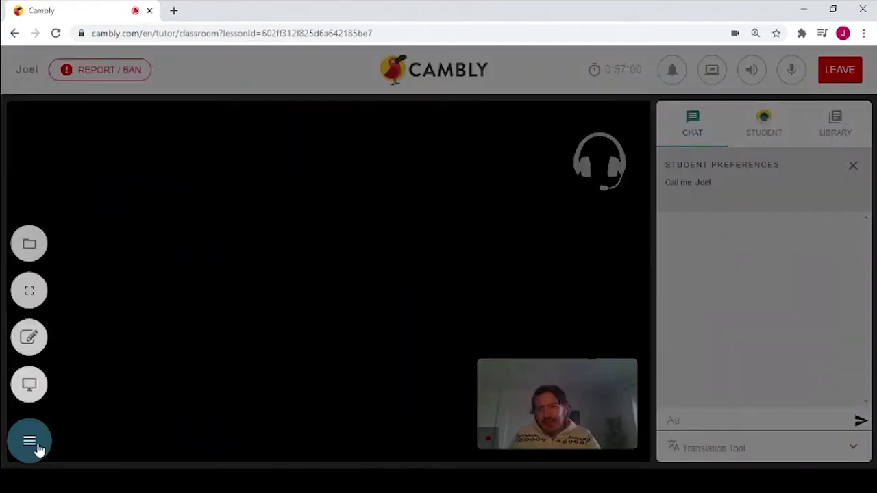
mouse_move(28, 384)
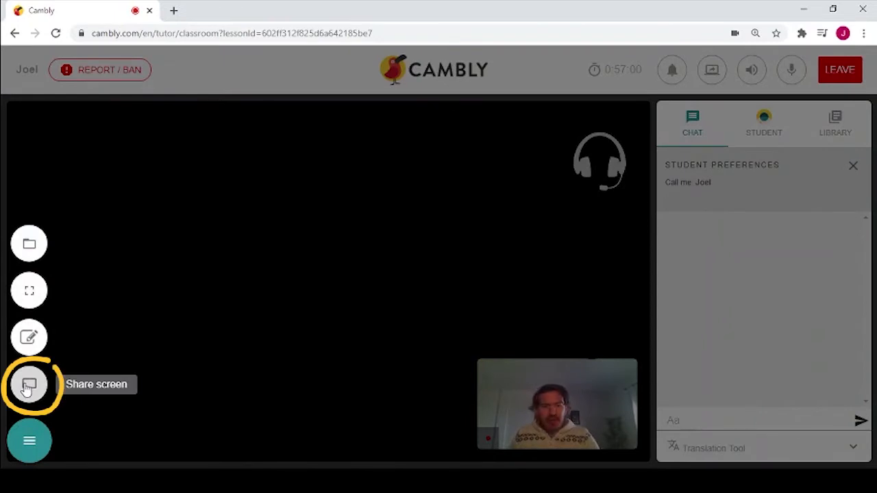
left_click(28, 384)
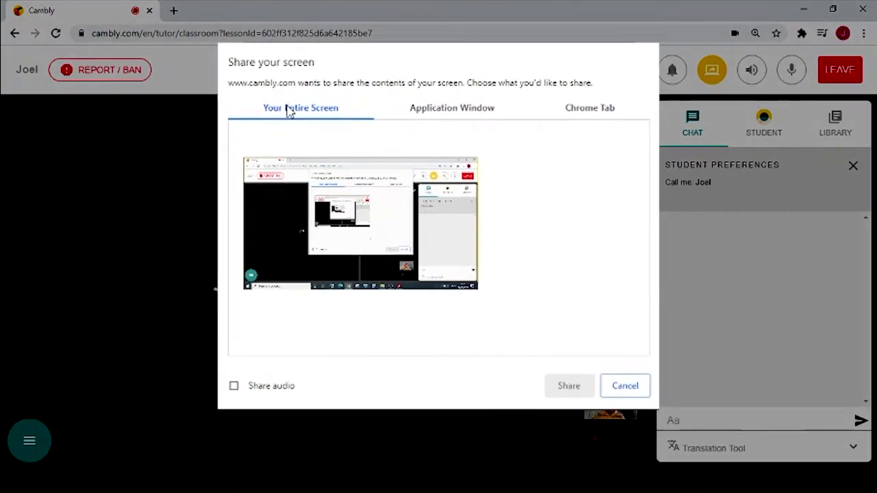
left_click(452, 108)
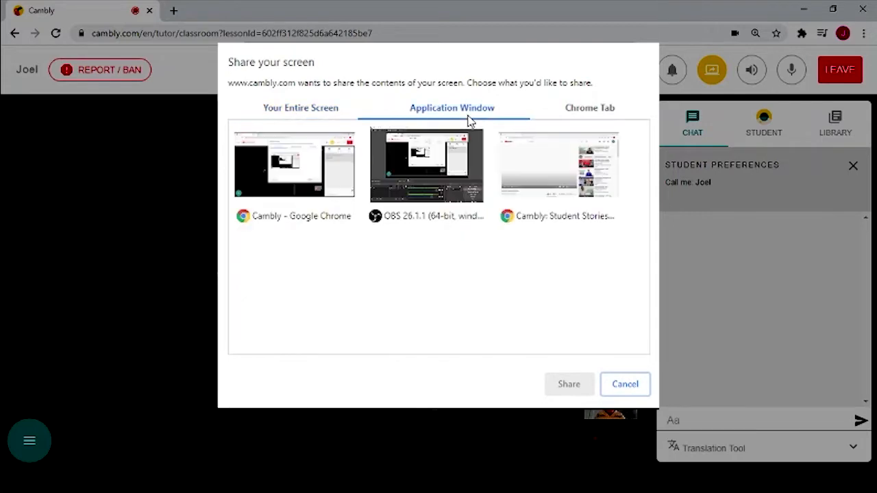
left_click(589, 108)
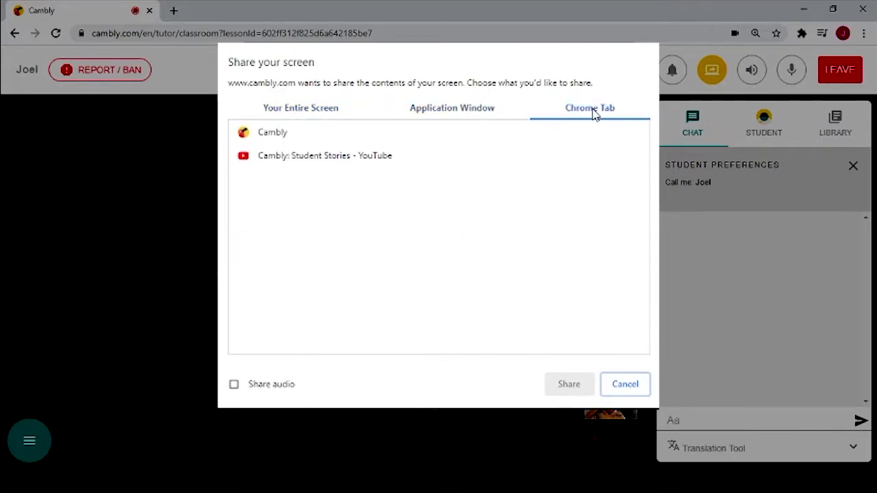
mouse_move(544, 135)
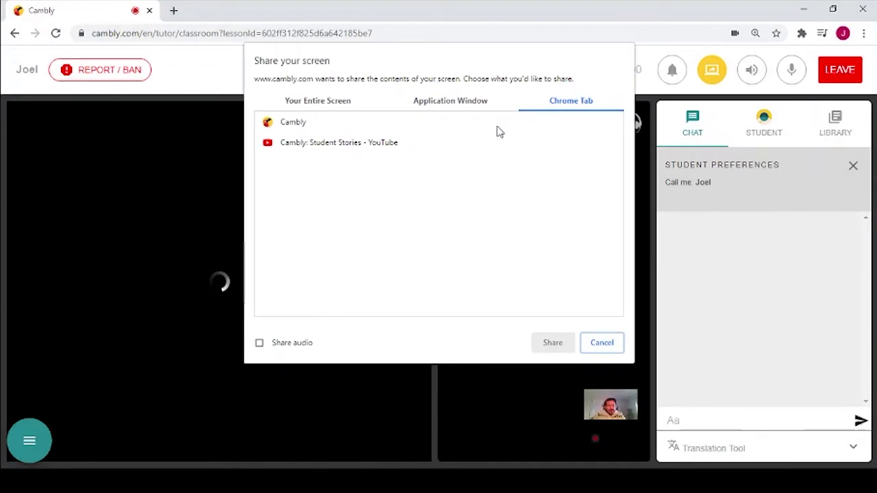
mouse_move(365, 153)
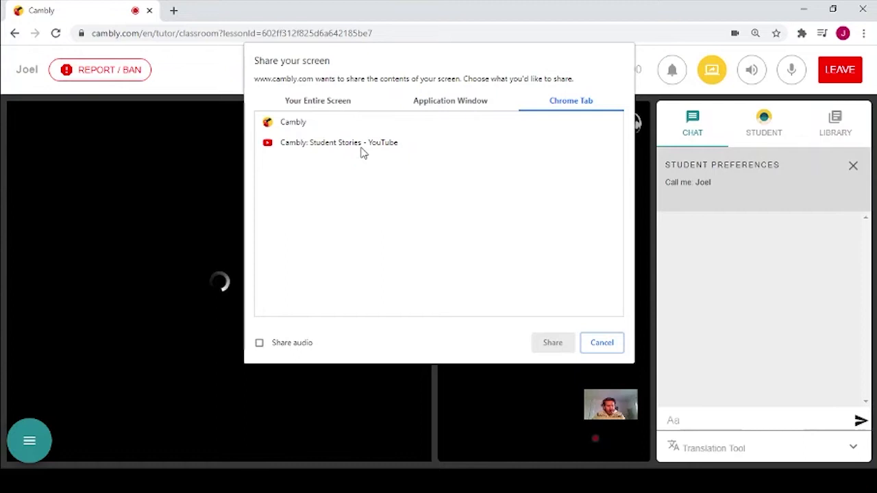
Share the 'Cambly: Student Stories - YouTube' tab, then stop sharing it.
left_click(339, 143)
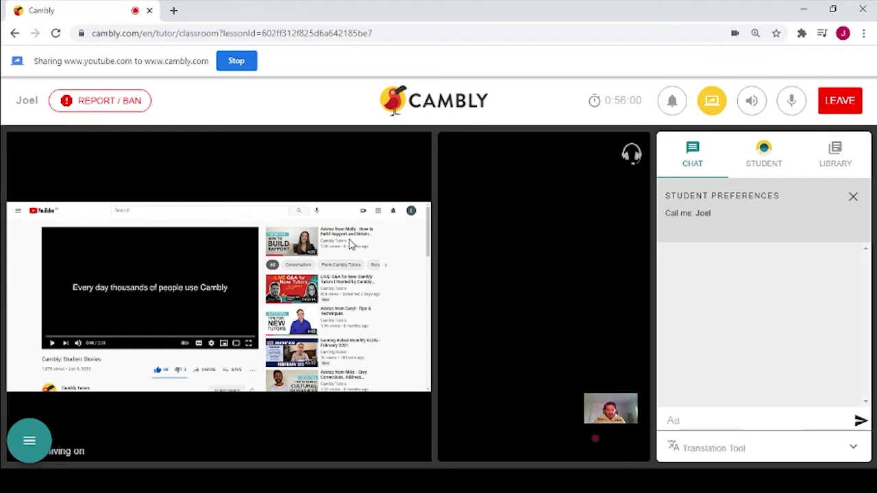
mouse_move(401, 382)
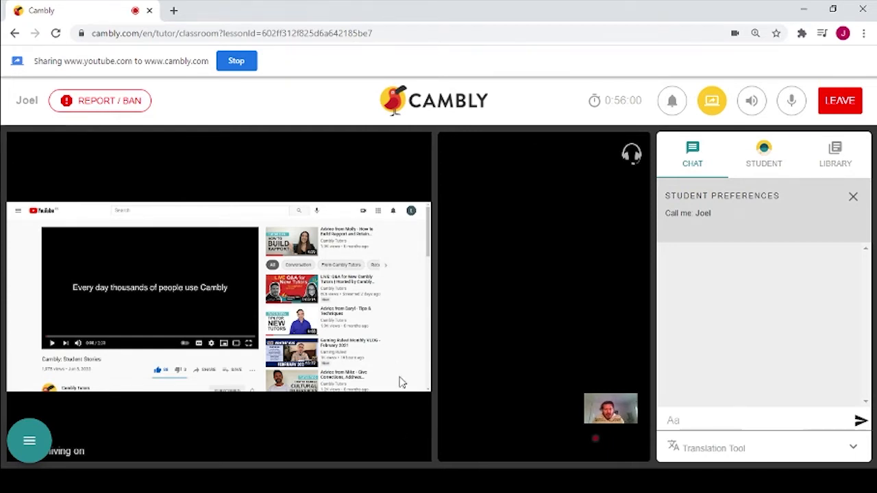
mouse_move(373, 287)
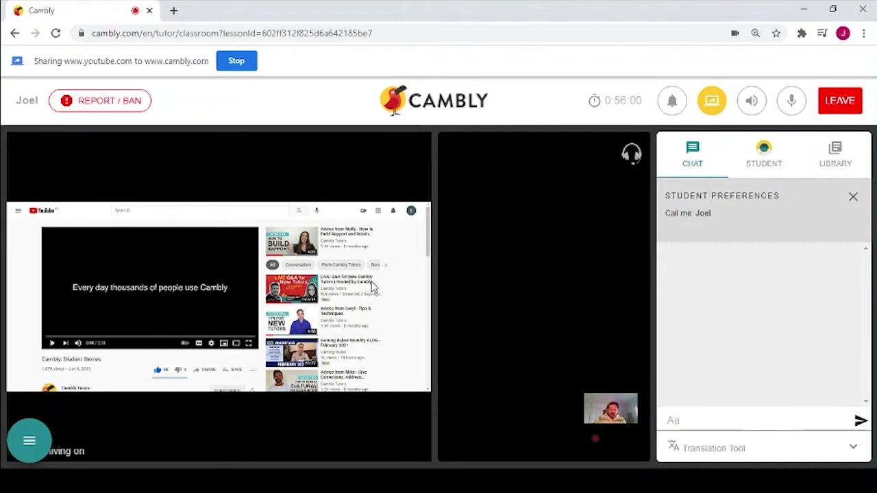
mouse_move(273, 92)
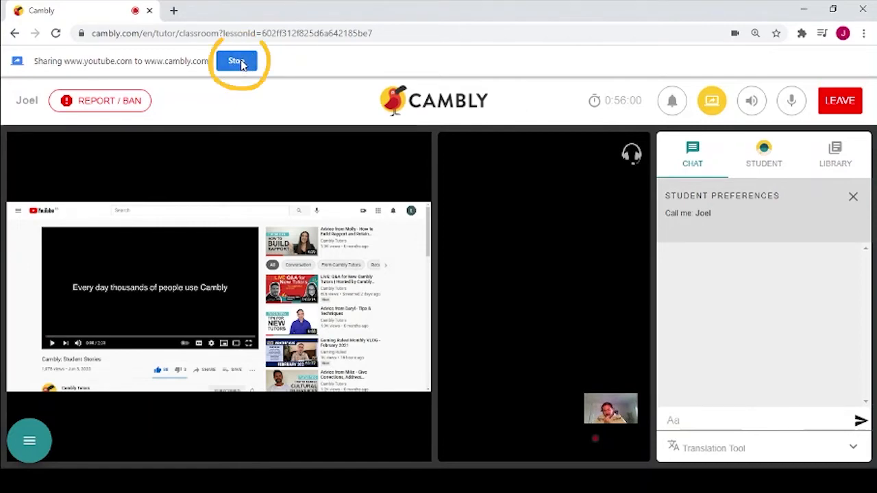
left_click(236, 61)
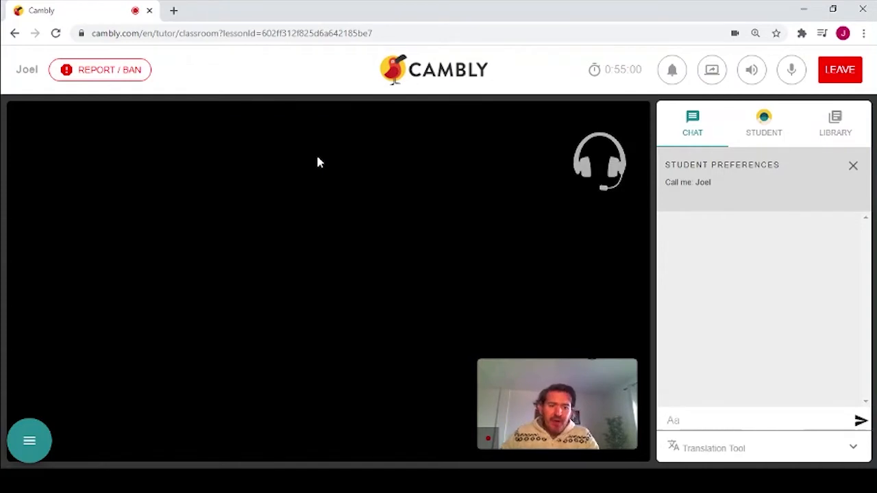
mouse_move(332, 148)
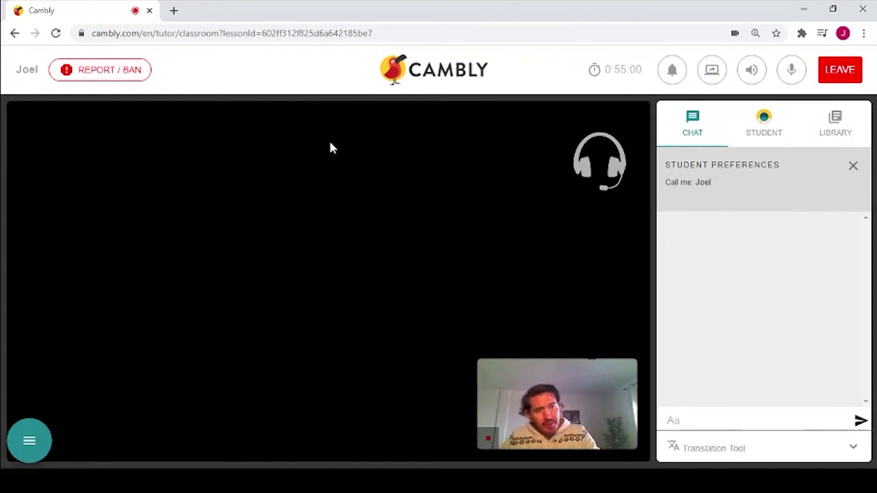
Share the 'Cambly: Student Stories - YouTube' Chrome tab with Share audio enabled.
left_click(711, 70)
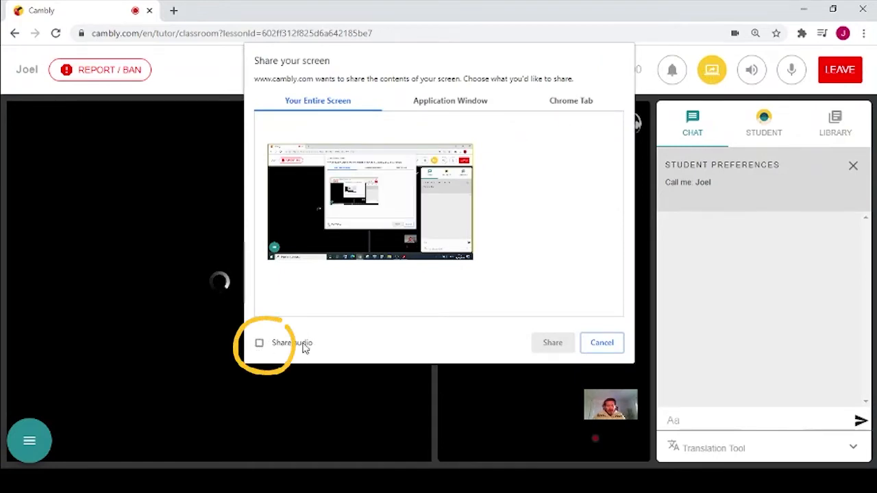
left_click(259, 343)
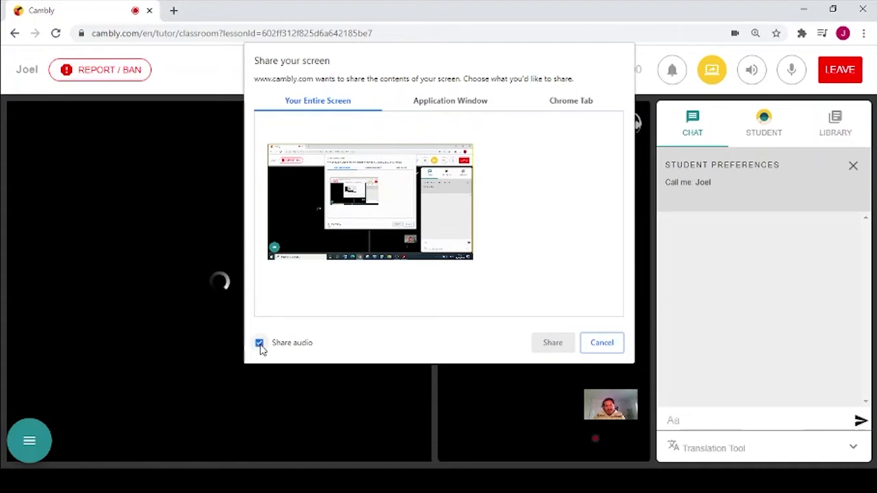
mouse_move(400, 282)
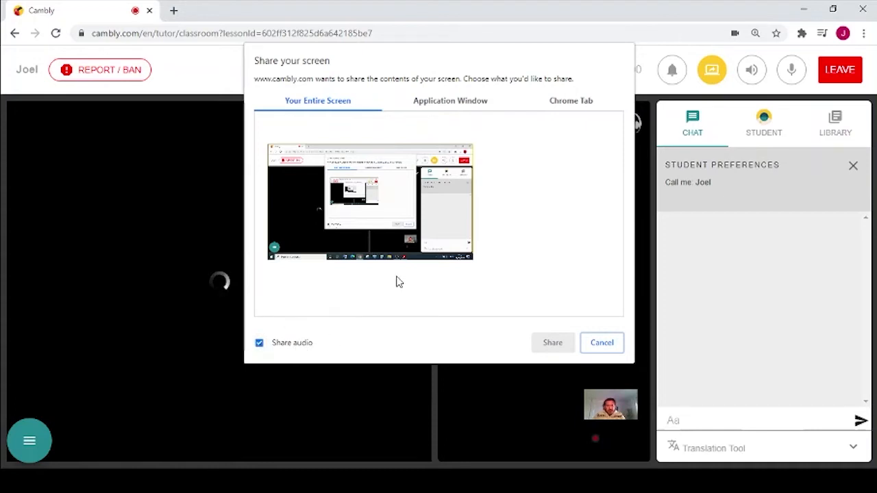
left_click(570, 100)
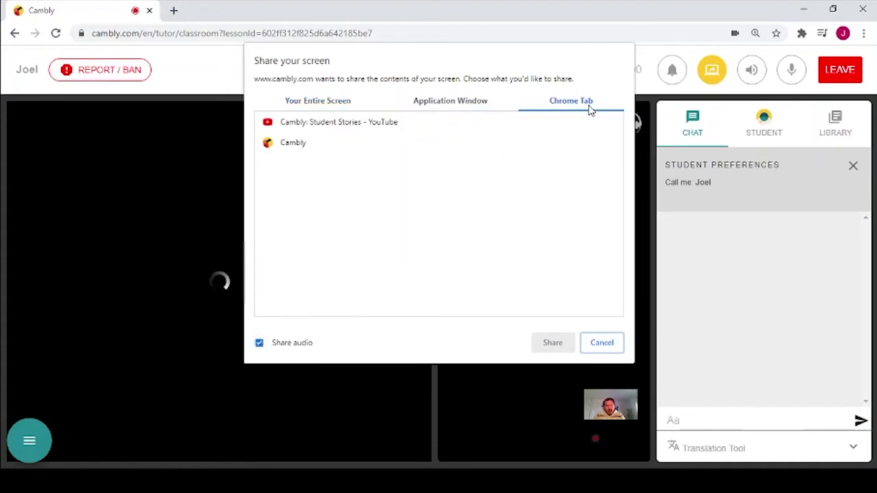
left_click(338, 122)
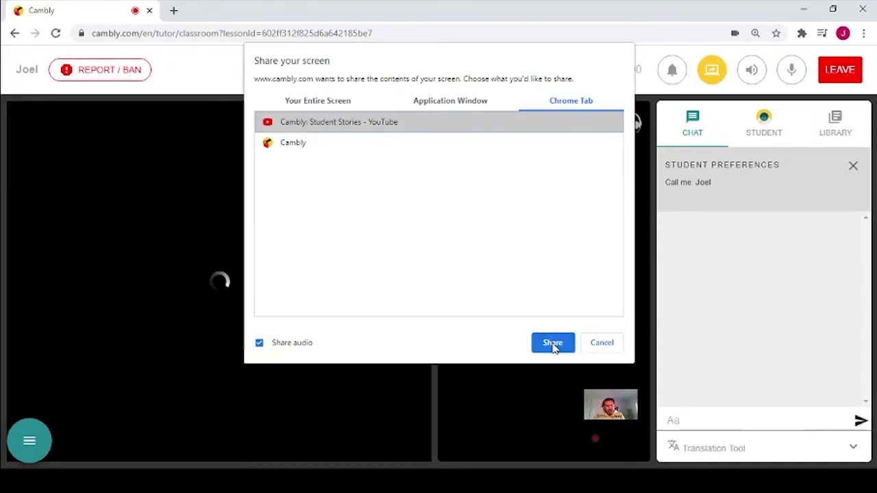
left_click(552, 342)
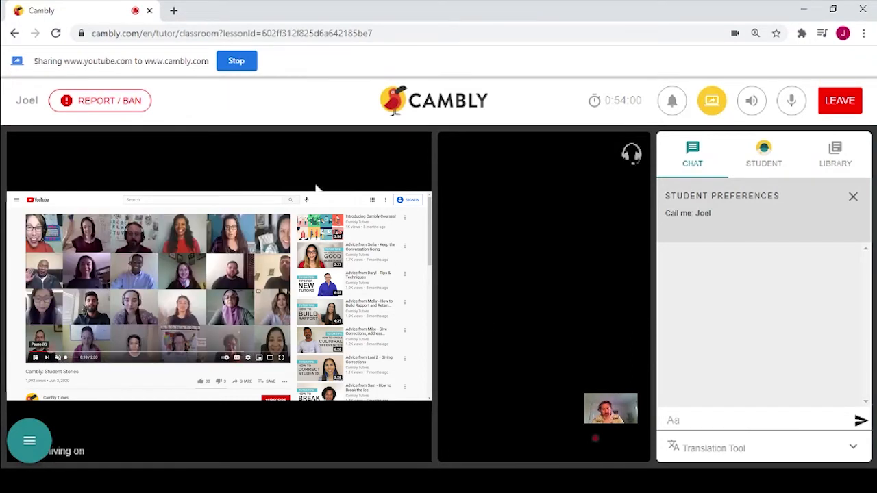
Stop sharing the audio-enabled YouTube tab from the Chrome sharing bar.
left_click(235, 60)
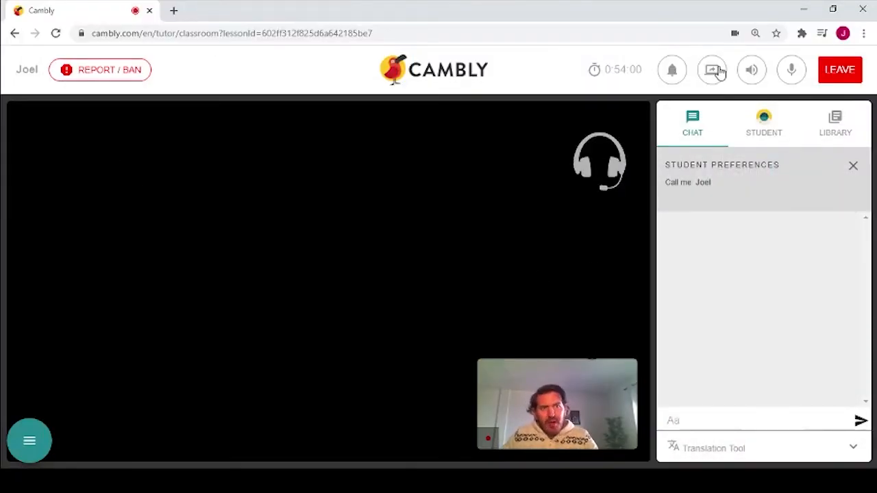
Reopen the share picker and select the Your Entire Screen thumbnail as the source.
left_click(711, 70)
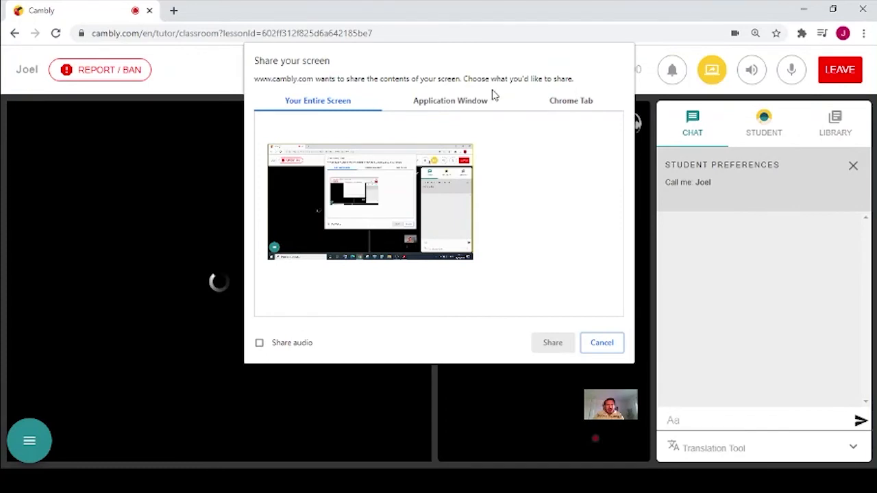
left_click(449, 101)
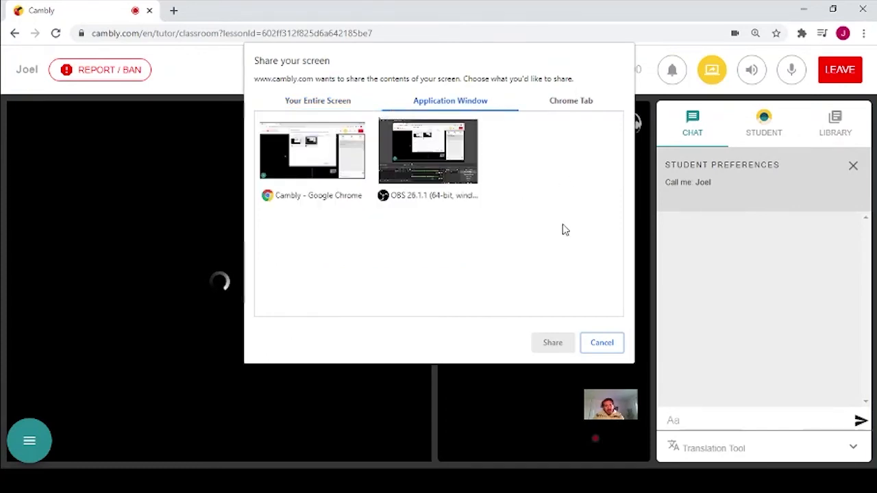
mouse_move(530, 168)
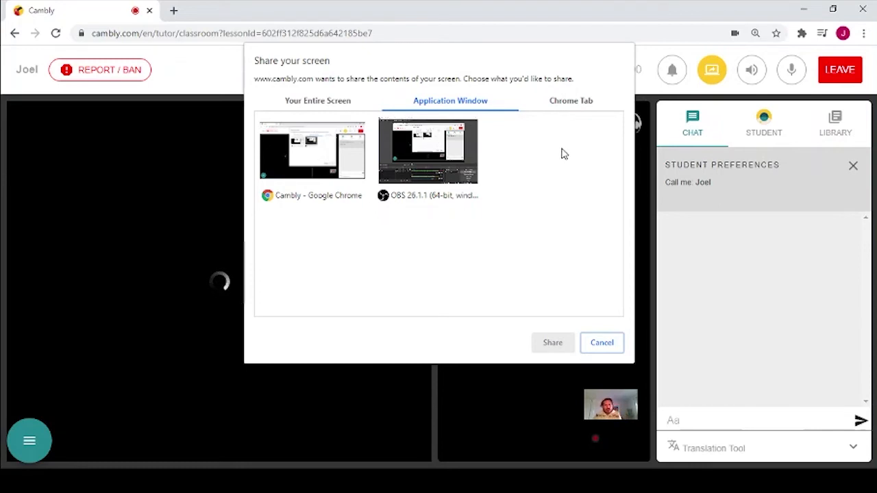
mouse_move(560, 349)
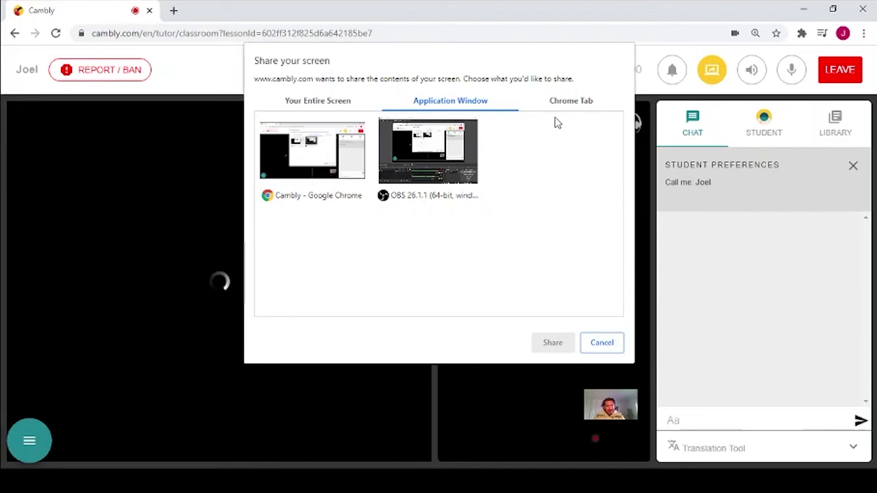
left_click(317, 101)
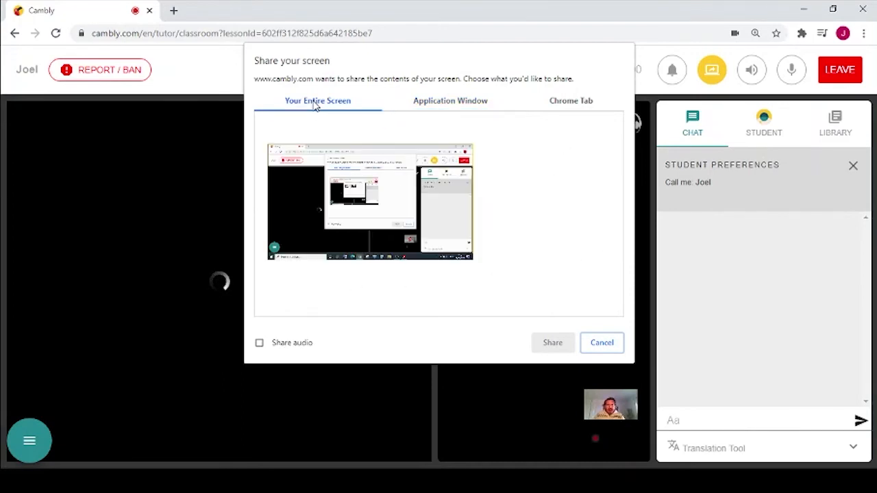
mouse_move(322, 110)
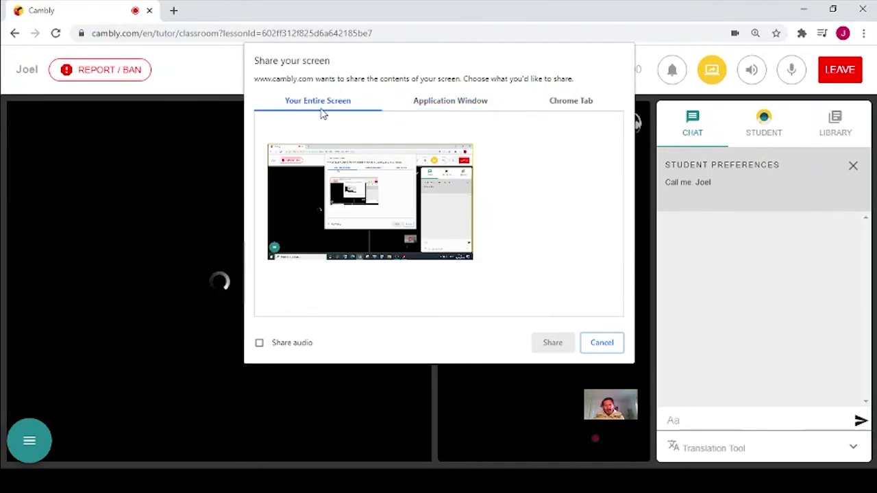
mouse_move(444, 384)
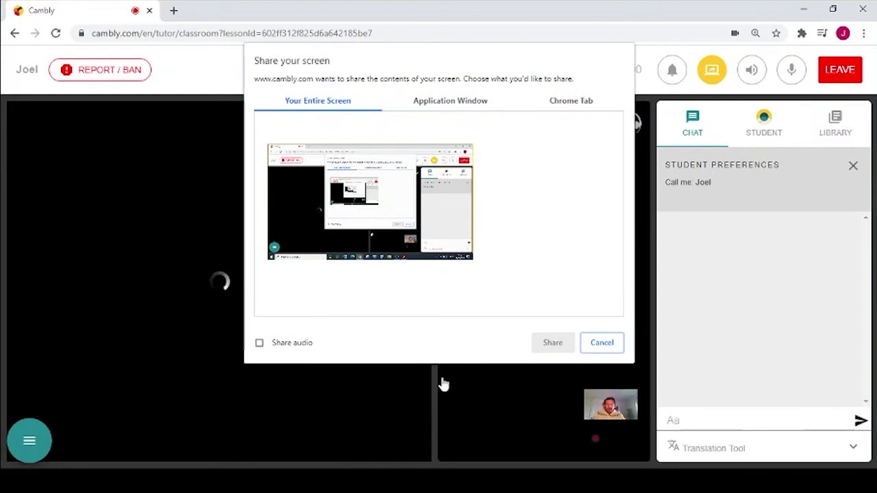
left_click(370, 199)
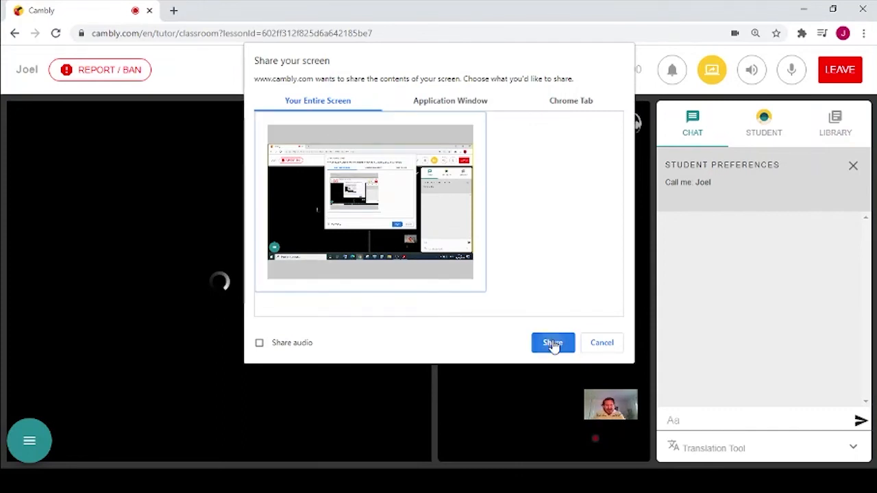
Share the entire screen showing the vacation PDF slides, then stop sharing.
left_click(552, 342)
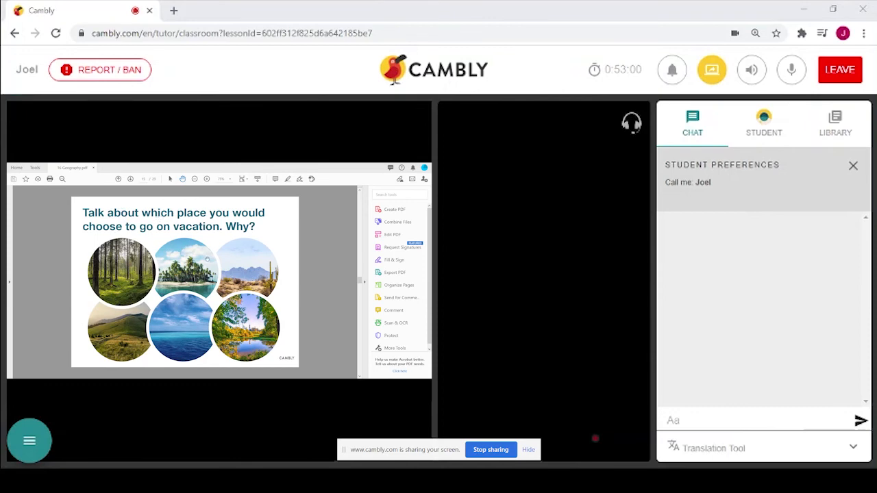
mouse_move(591, 205)
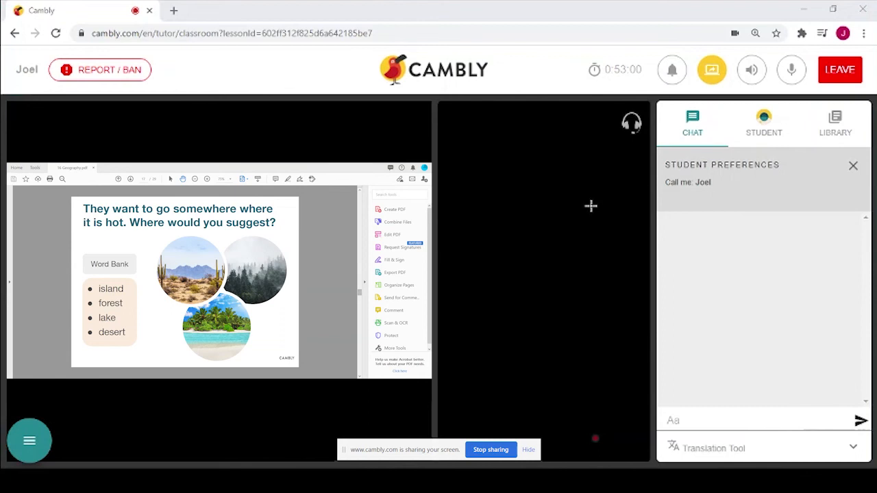
mouse_move(589, 206)
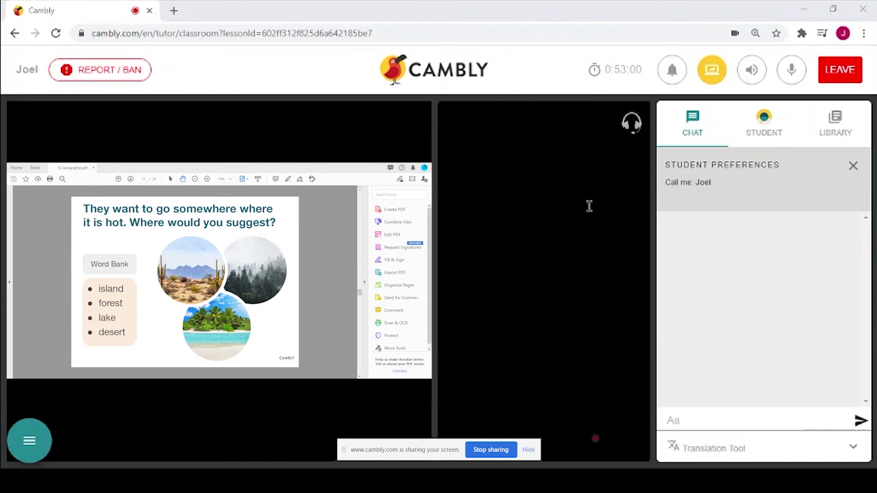
mouse_move(546, 405)
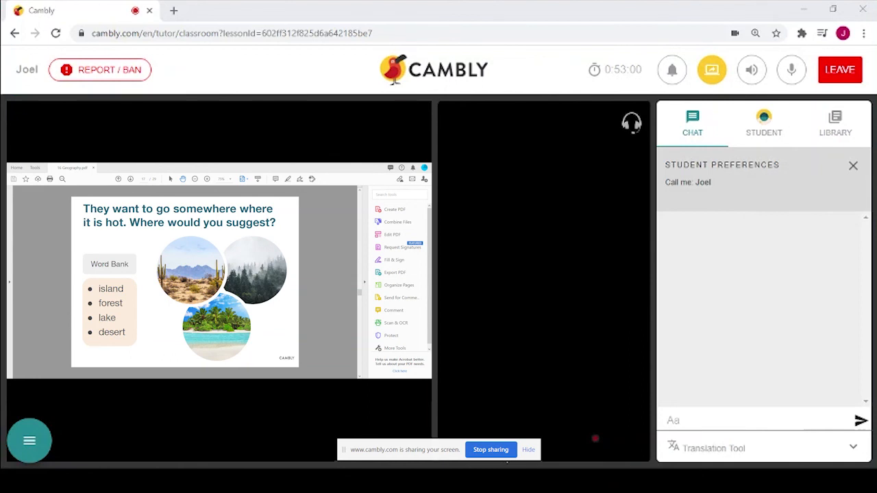
left_click(529, 449)
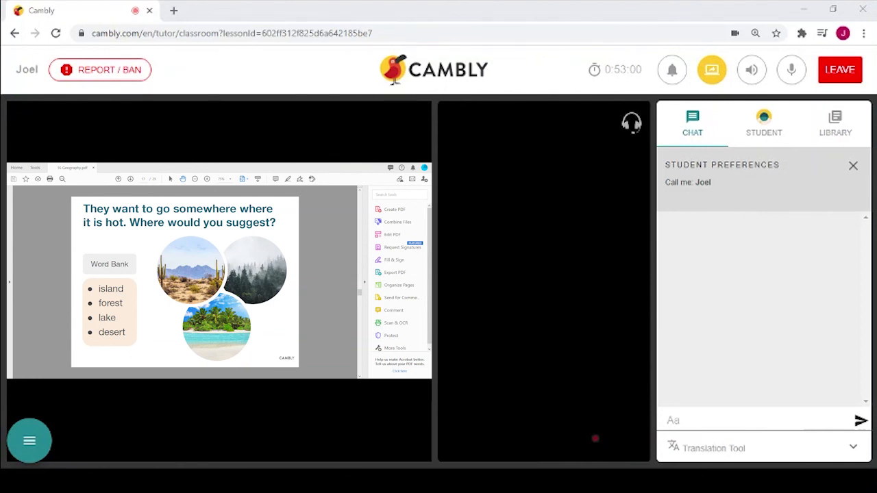
left_click(711, 70)
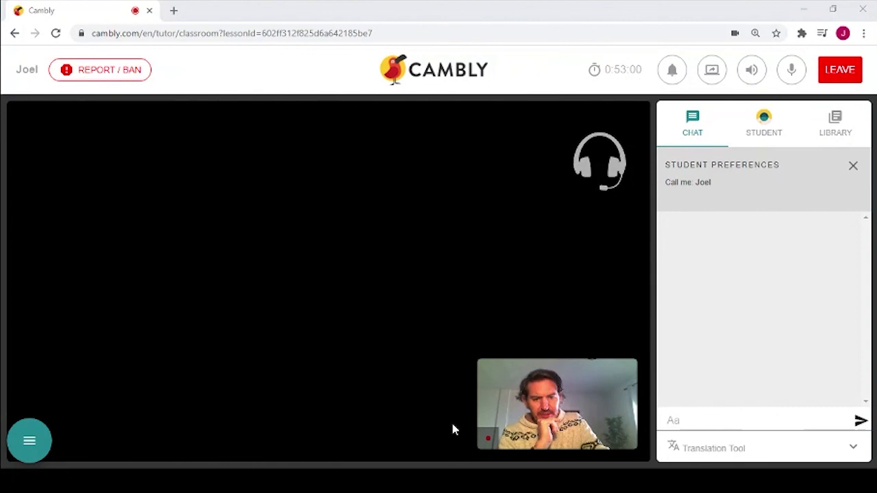